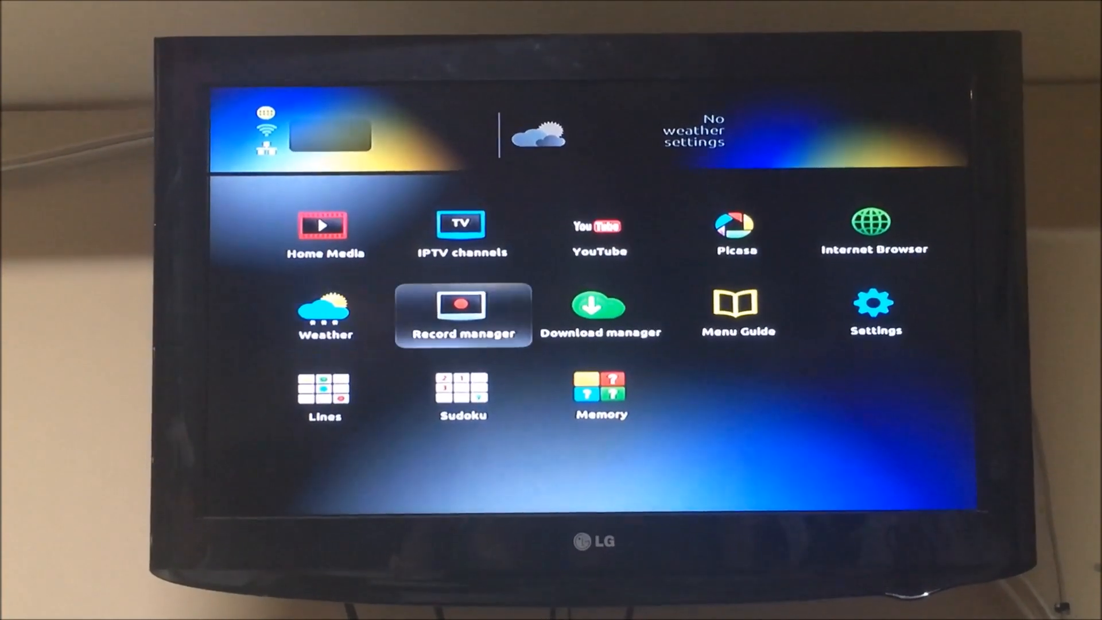
Navigate from the home screen into Settings and then System settings.
click(875, 303)
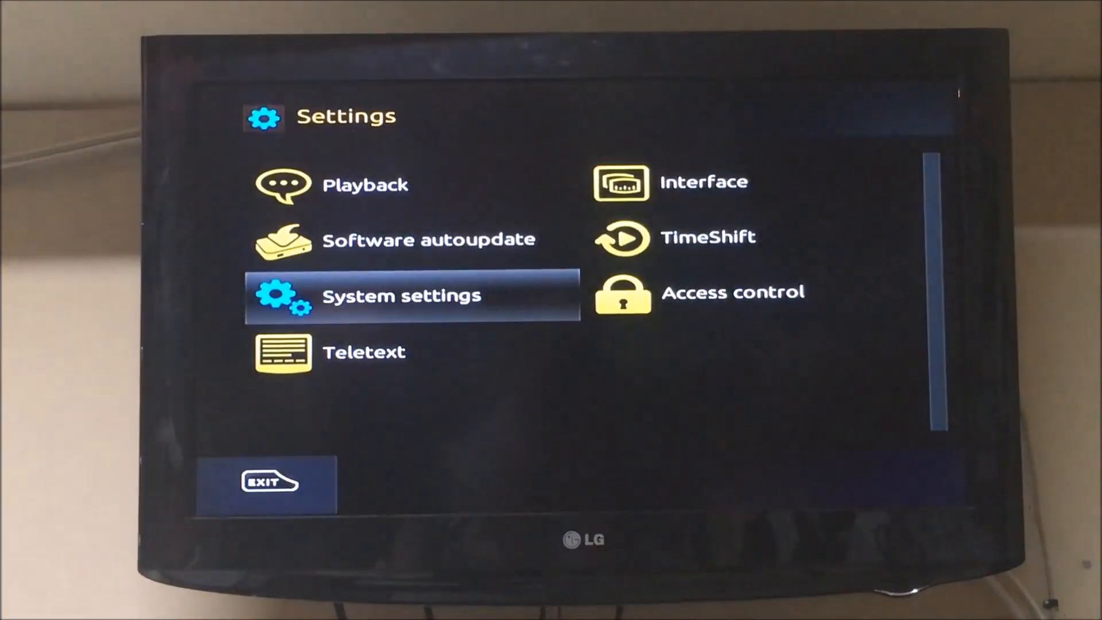
click(401, 295)
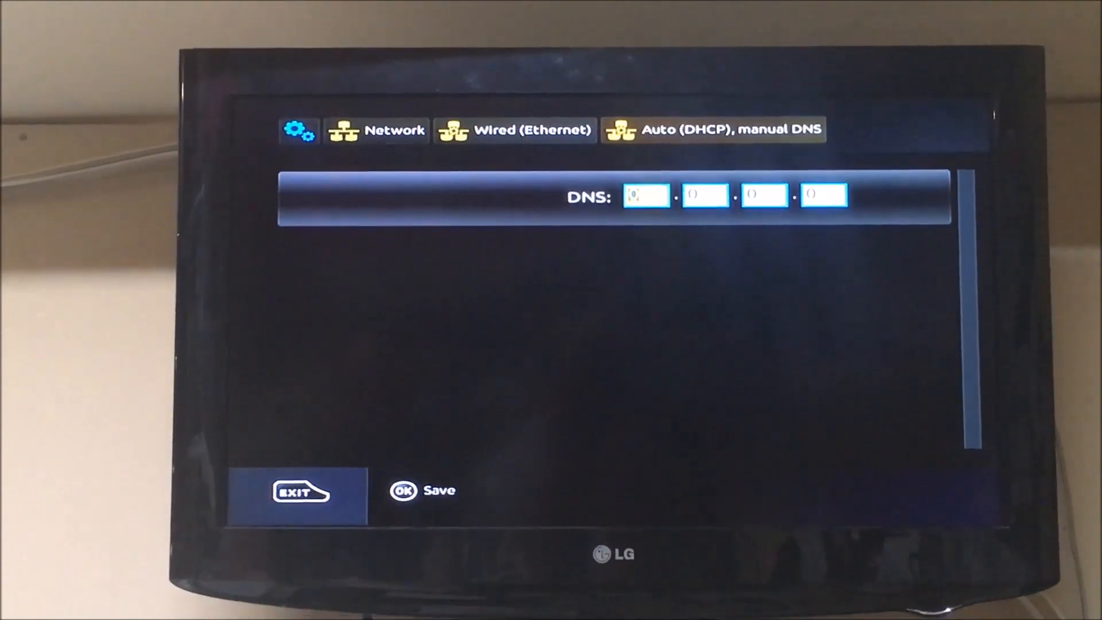
Enter 8.8.8.8 as the manual DNS address and save it with OK.
text(8)
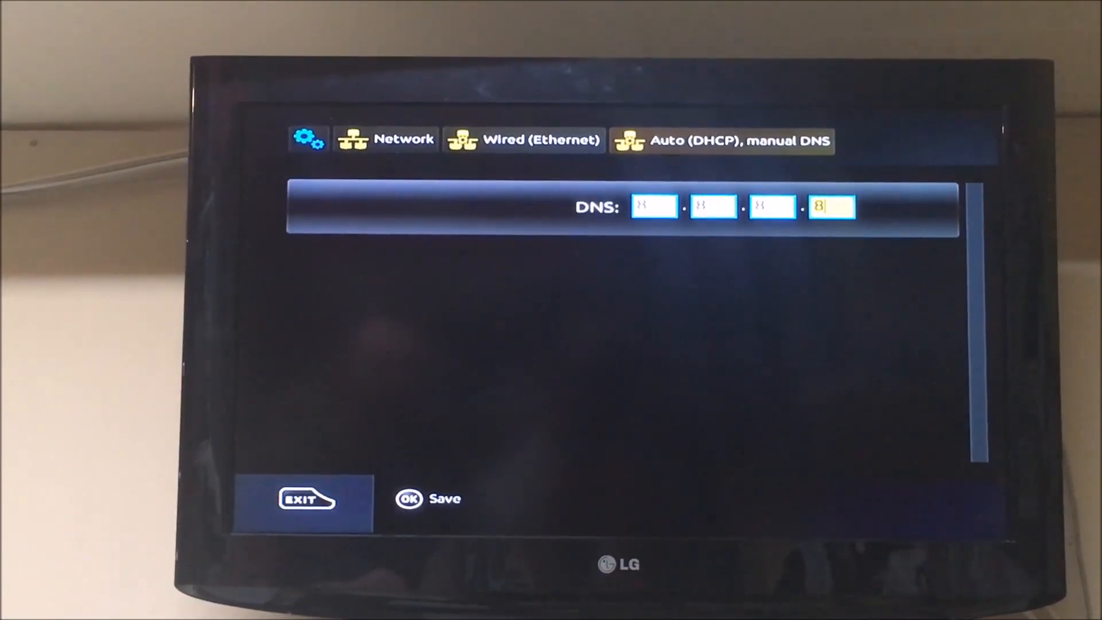
click(427, 498)
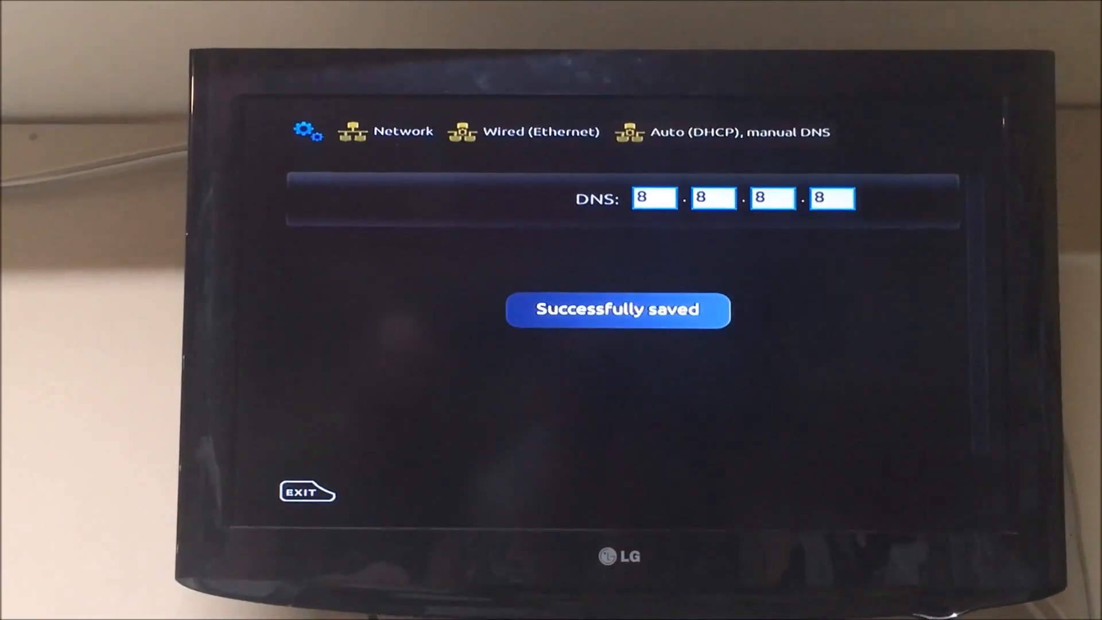